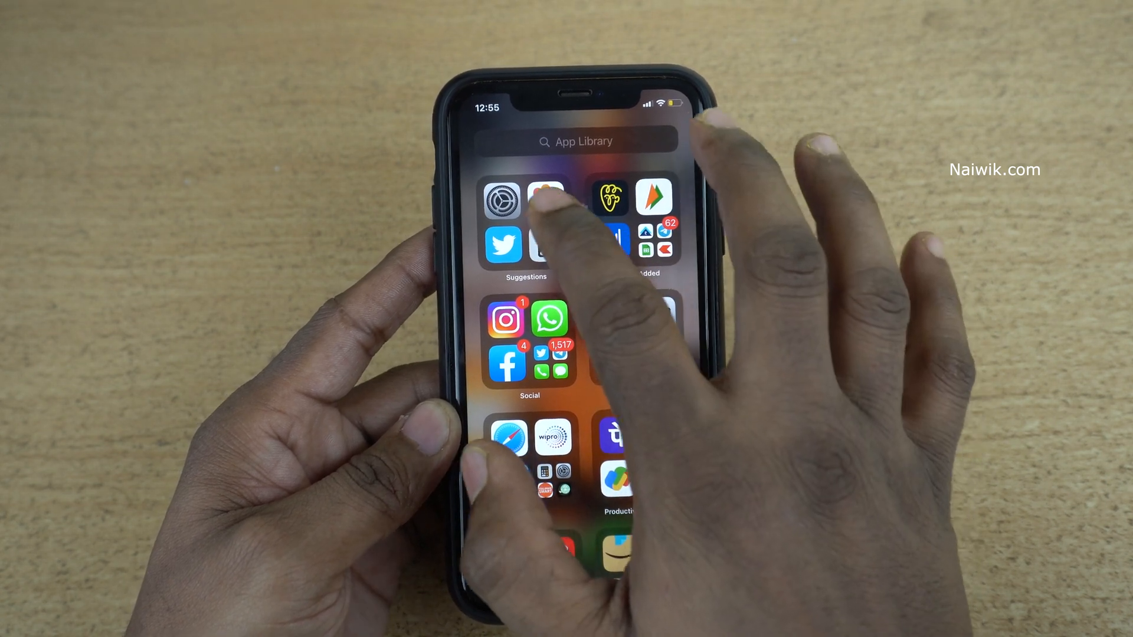
Step: Launch Settings from the App Library's Suggestions folder
{"action": "left_click", "coordinate": [503, 196]}
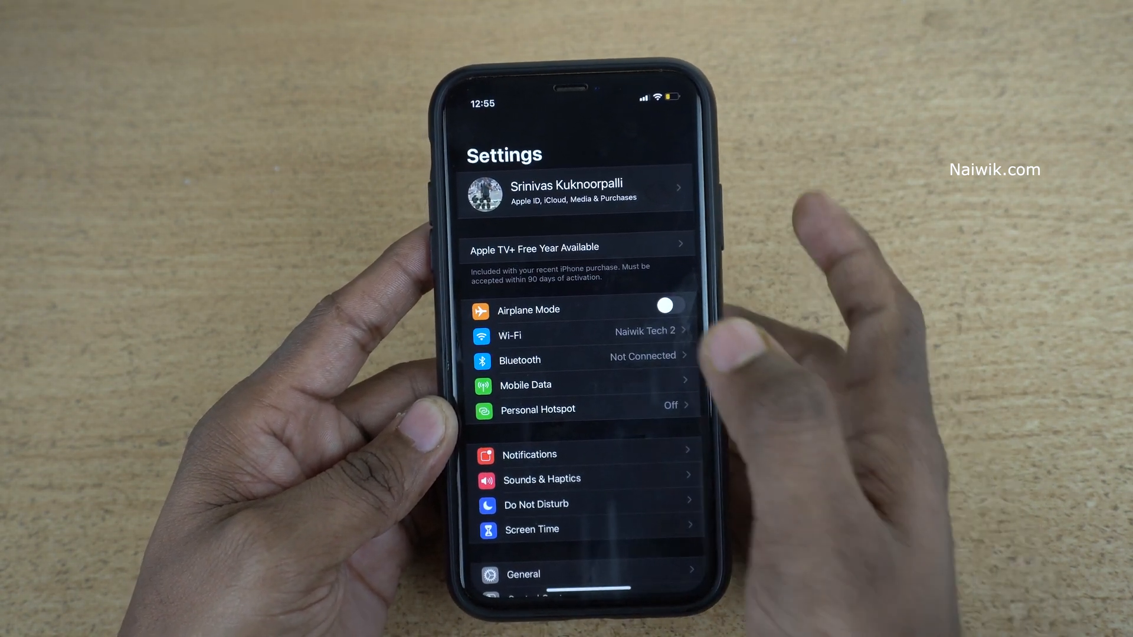
Step: Reach the saved Visa card's detail page via Apple ID's Payment & Shipping section
{"action": "left_click", "coordinate": [567, 192]}
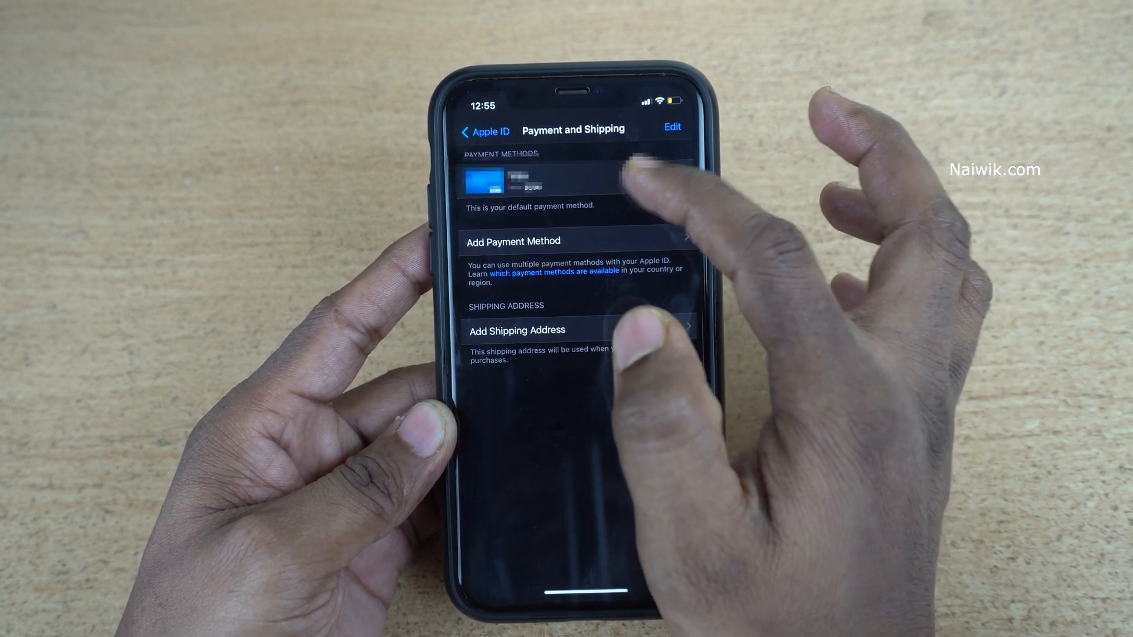
{"action": "left_click", "coordinate": [559, 180]}
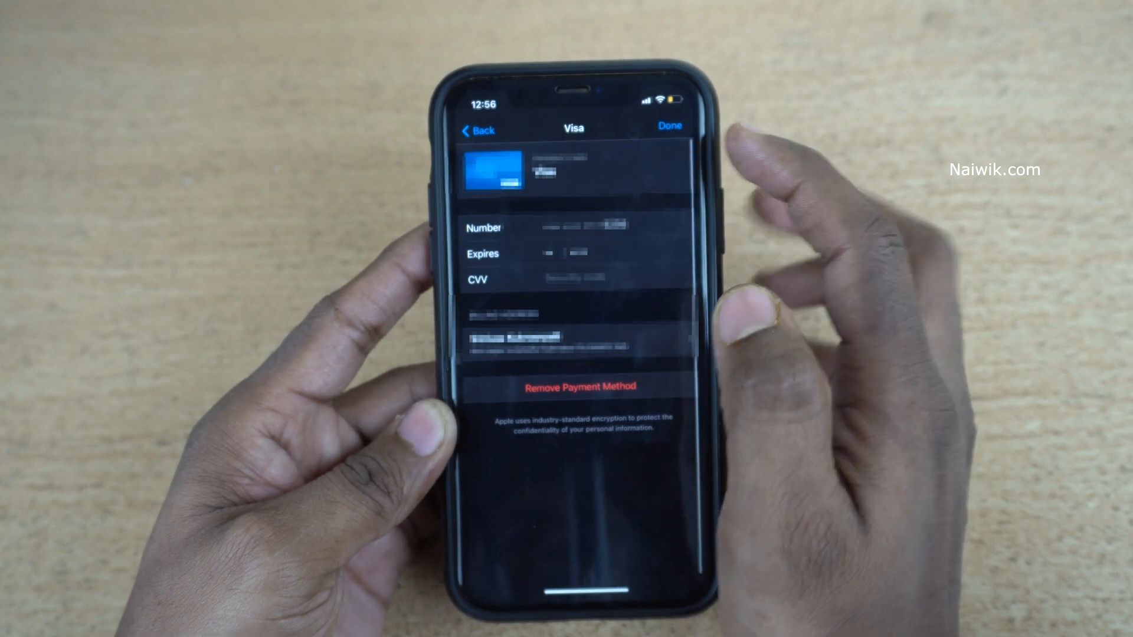